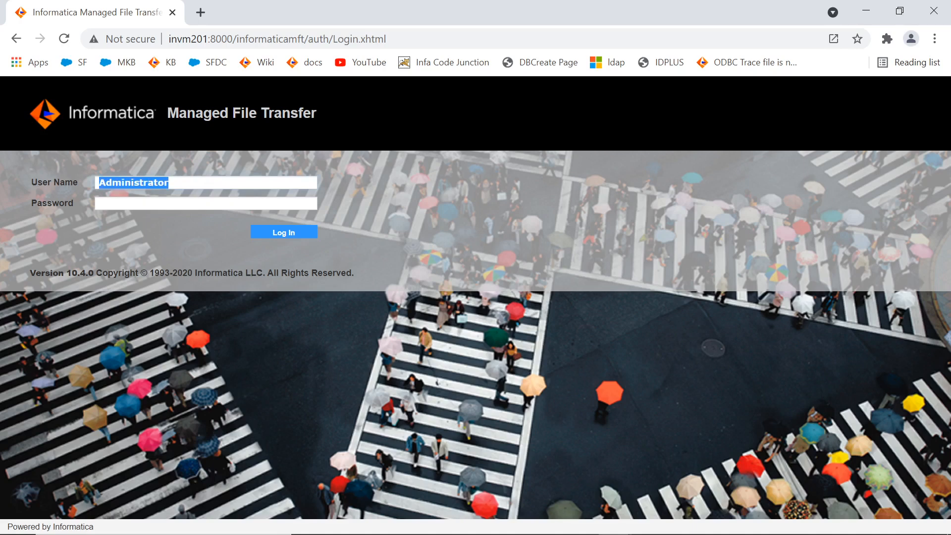
# Step: Log in as Administrator with the user name and password to reach My Dashboard
pyautogui.click(205, 204)
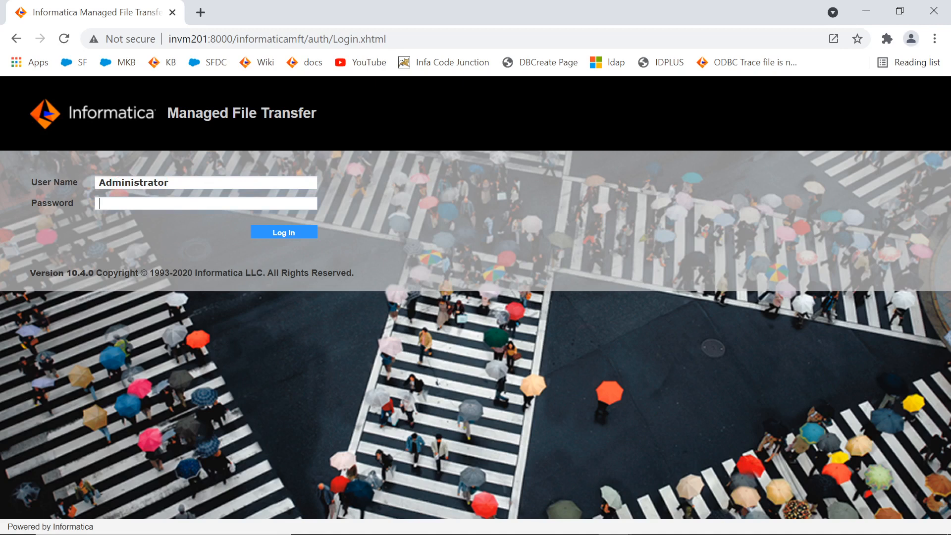
pyautogui.click(283, 232)
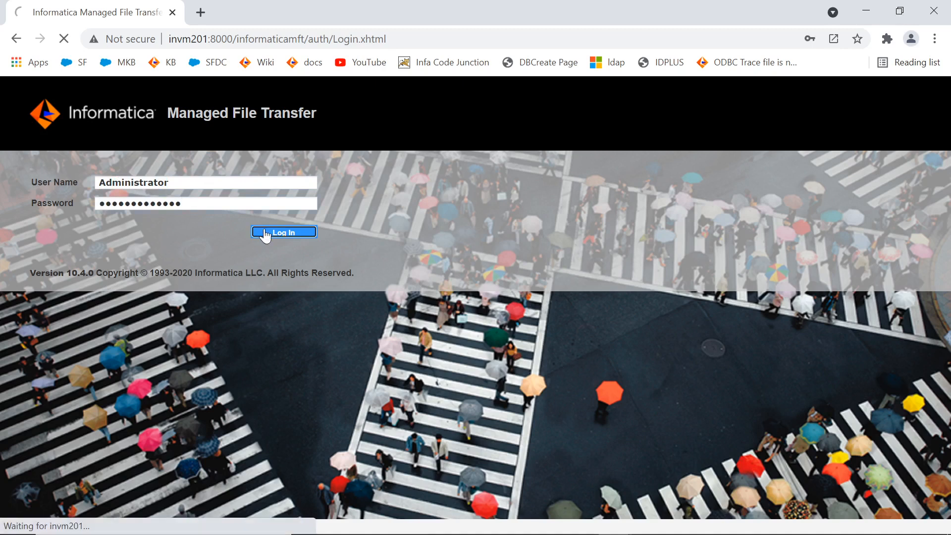
pyautogui.click(284, 231)
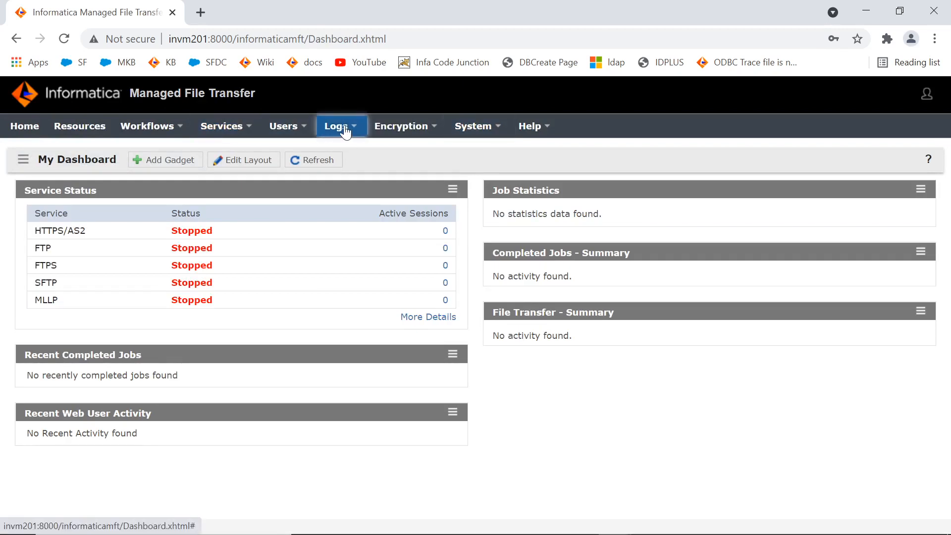
# Step: Go to Logs > Log Settings to view the Global Log settings
pyautogui.click(335, 125)
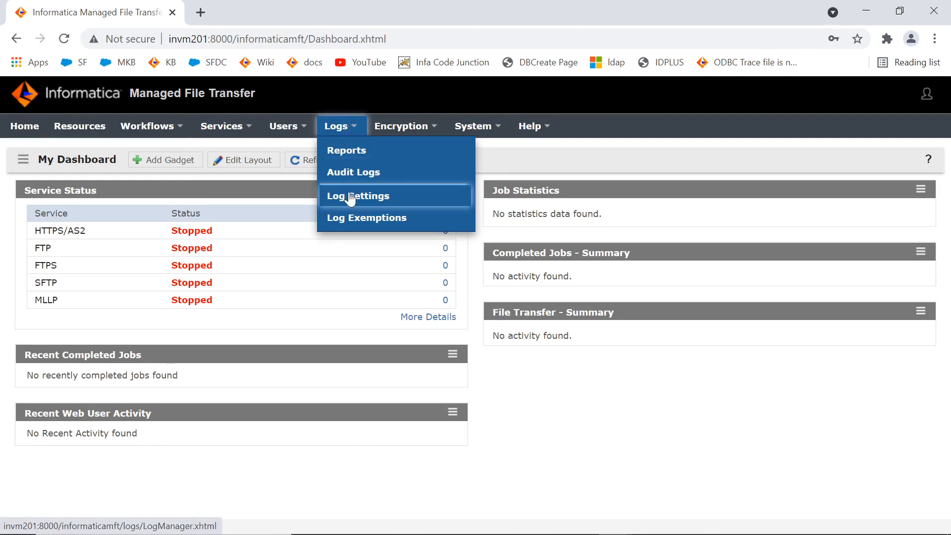
pyautogui.click(358, 196)
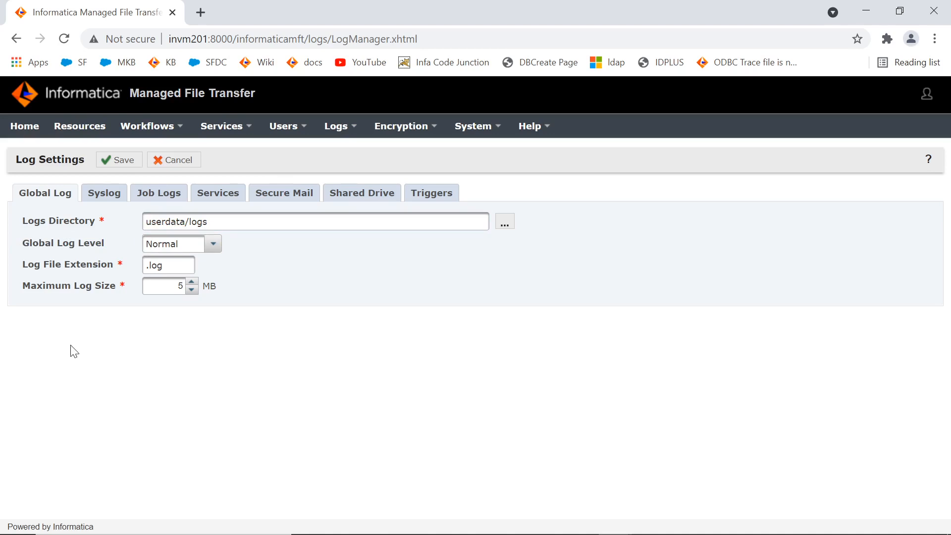
pyautogui.moveTo(119, 279)
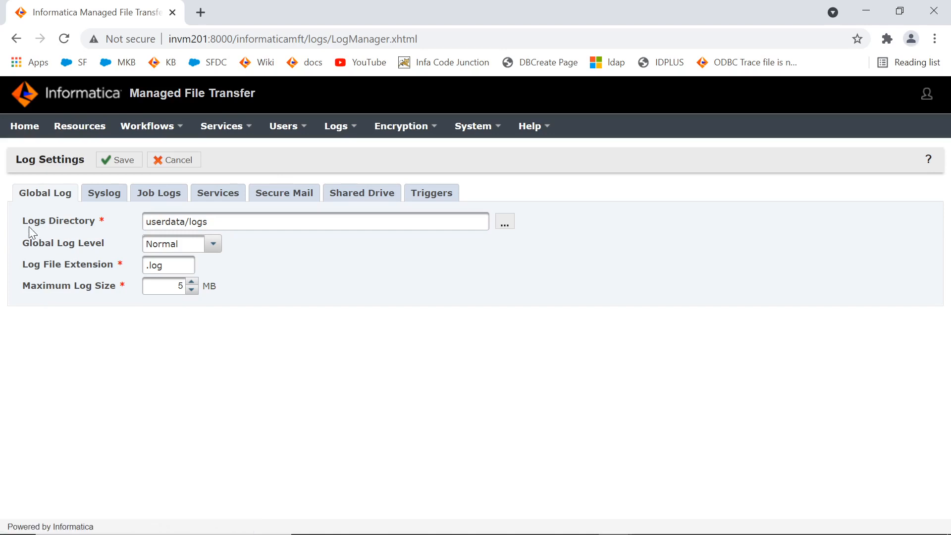
pyautogui.moveTo(94, 229)
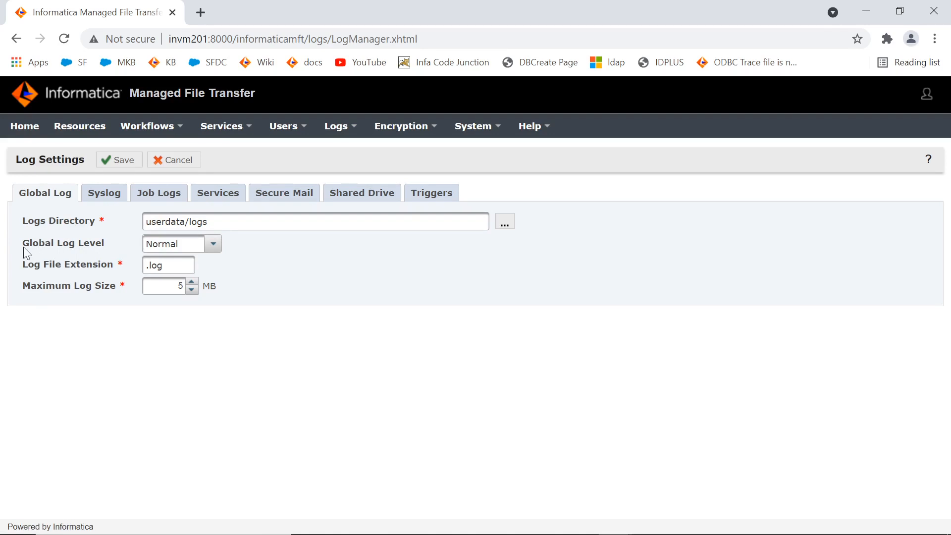
pyautogui.moveTo(121, 246)
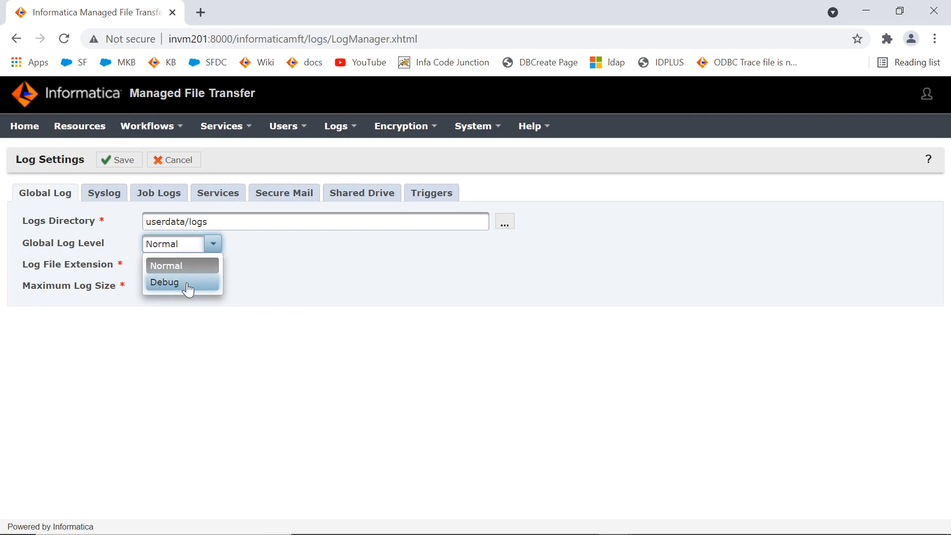
# Step: Set the Global Log Level to Debug and save the log settings
pyautogui.click(165, 282)
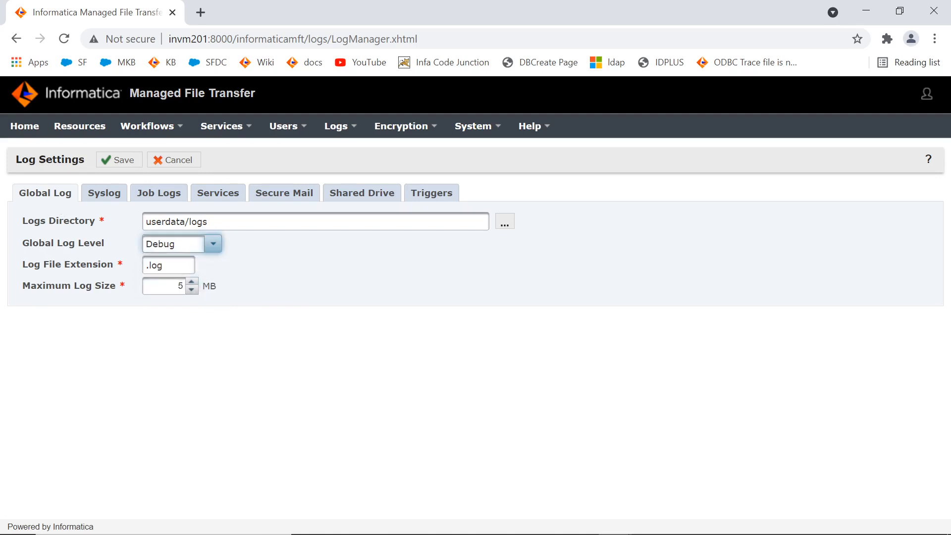
pyautogui.click(119, 160)
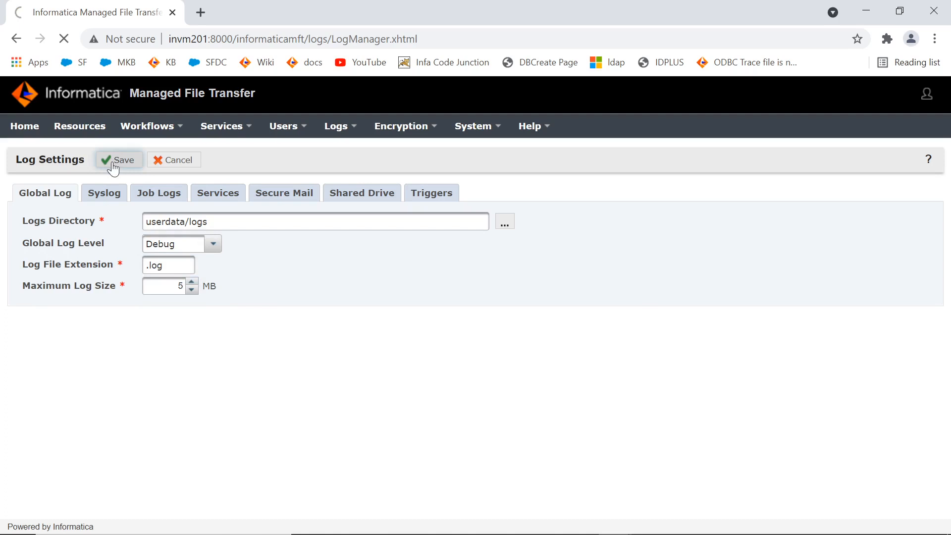
pyautogui.click(119, 160)
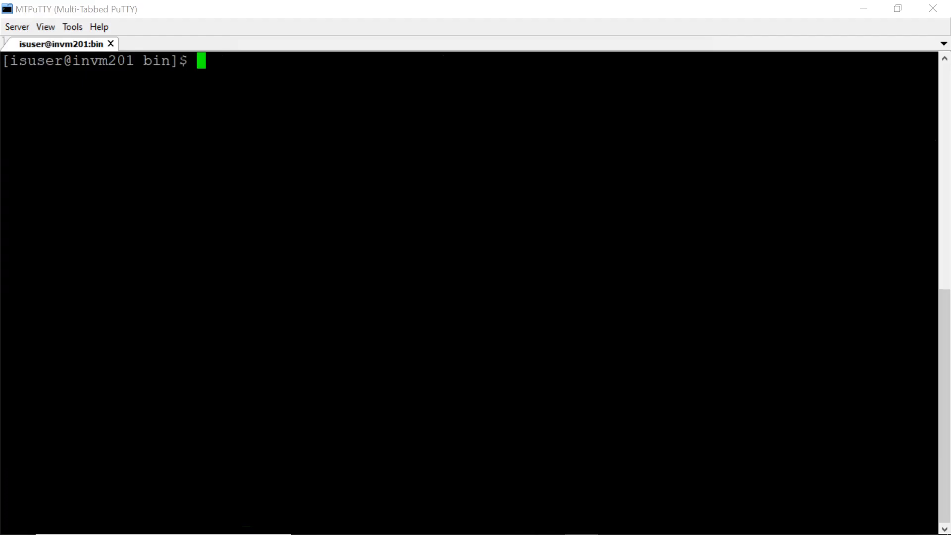
# Step: Stop the MFT server with ./mft-server.sh stop
pyautogui.write('pwd')
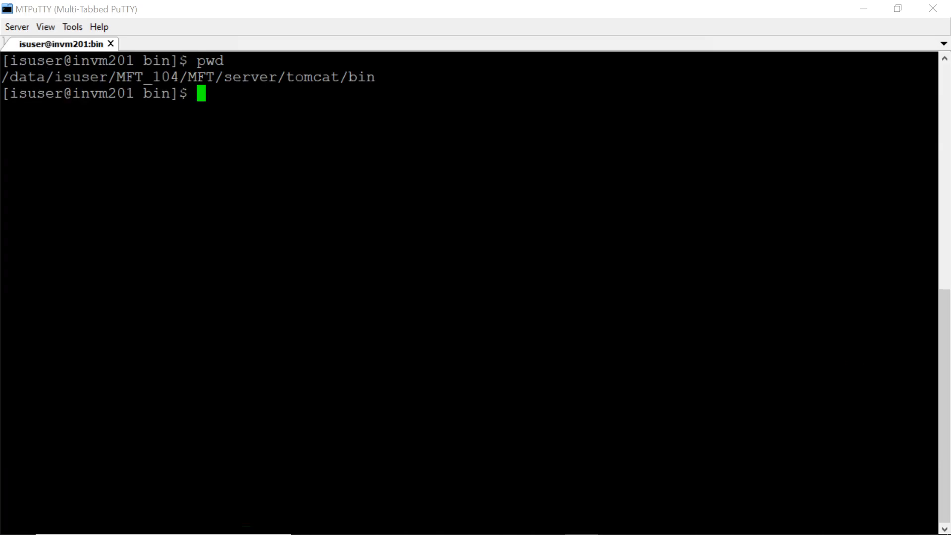
pyautogui.write('./')
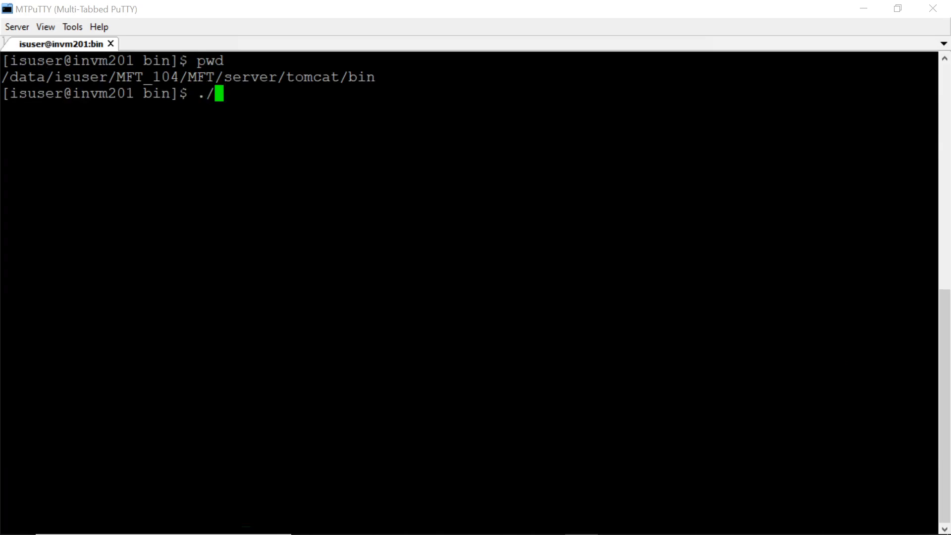
pyautogui.write('m')
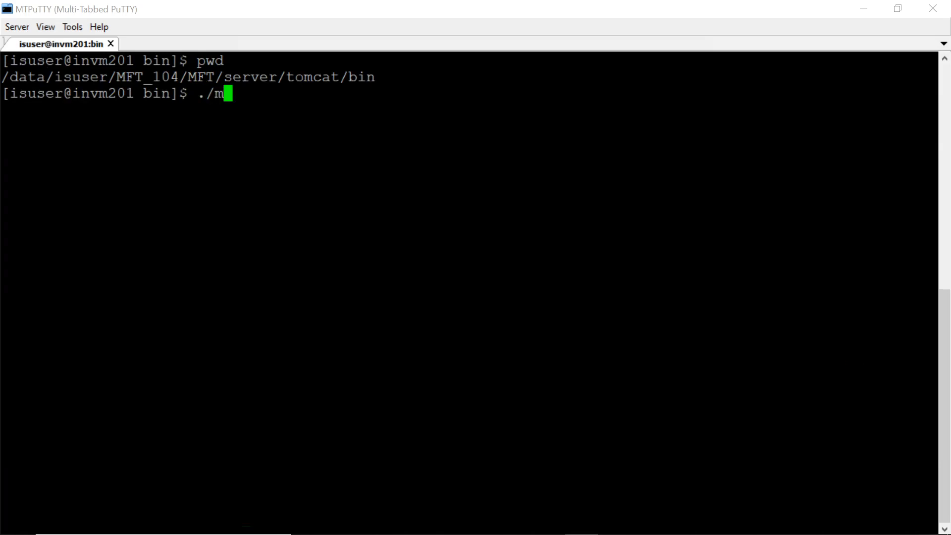
pyautogui.press('Tab')
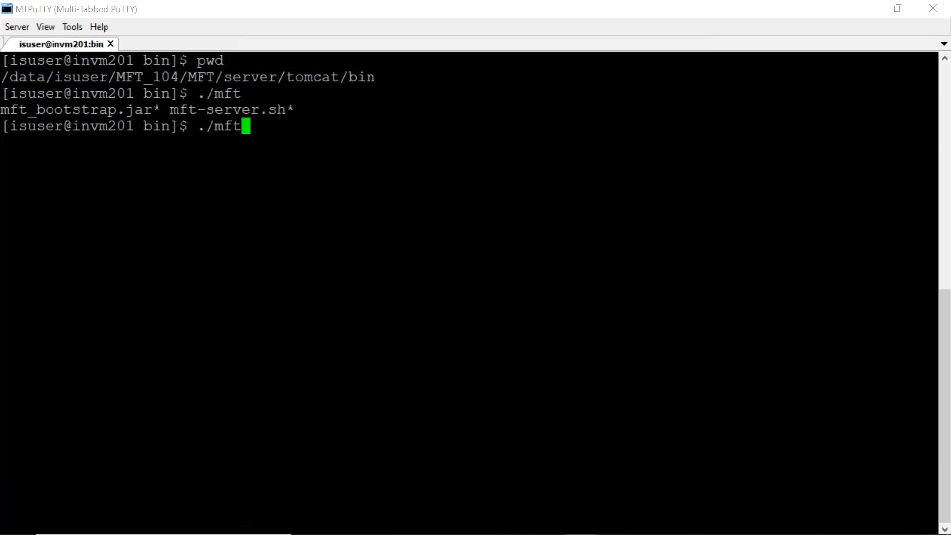
pyautogui.write('-server.sh')
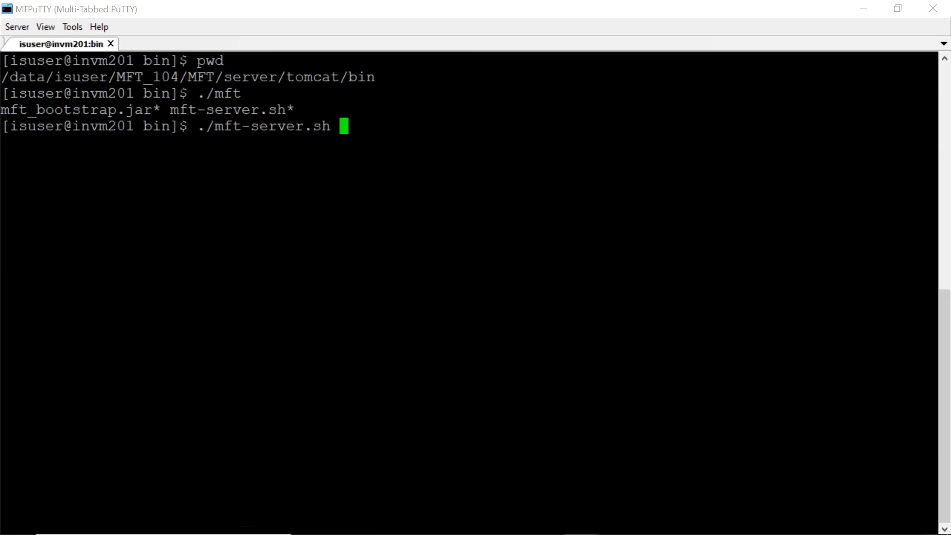
pyautogui.write('sto')
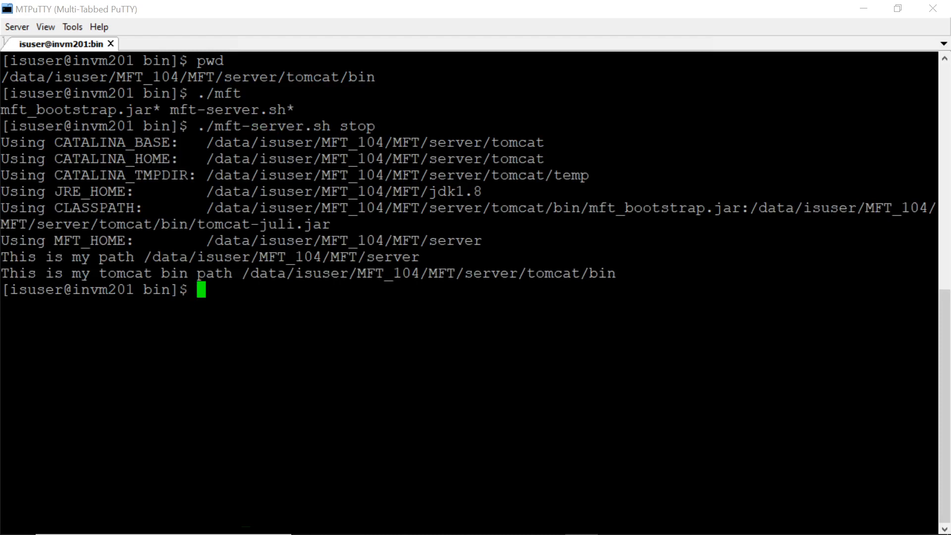
# Step: Confirm no MFT process via ps -ef | grep MFT, restart the server, and clear
pyautogui.write('ps')
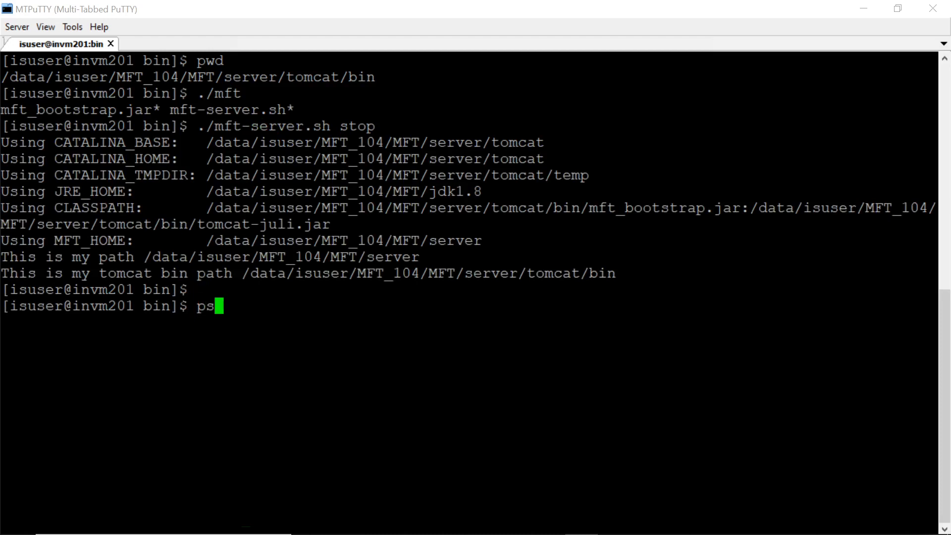
pyautogui.write('-ef | gr')
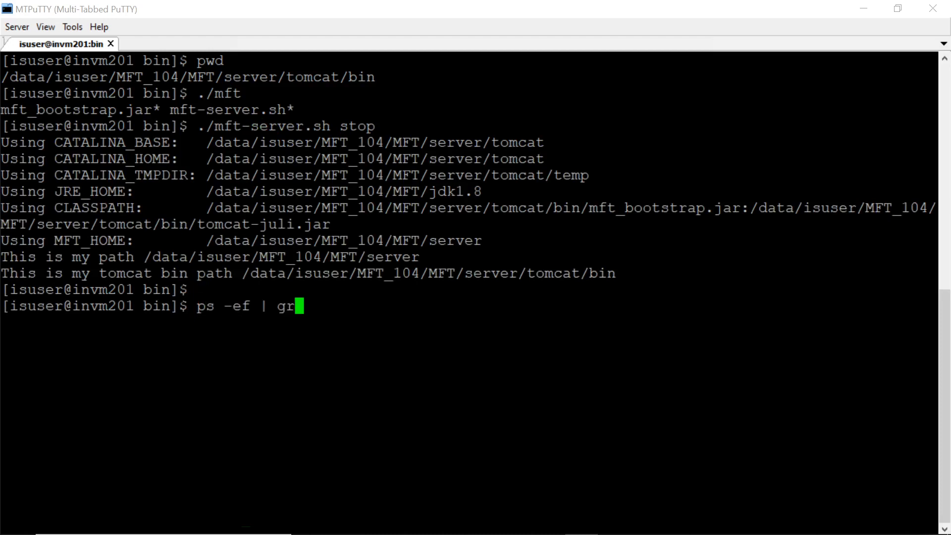
pyautogui.write('ep MFT')
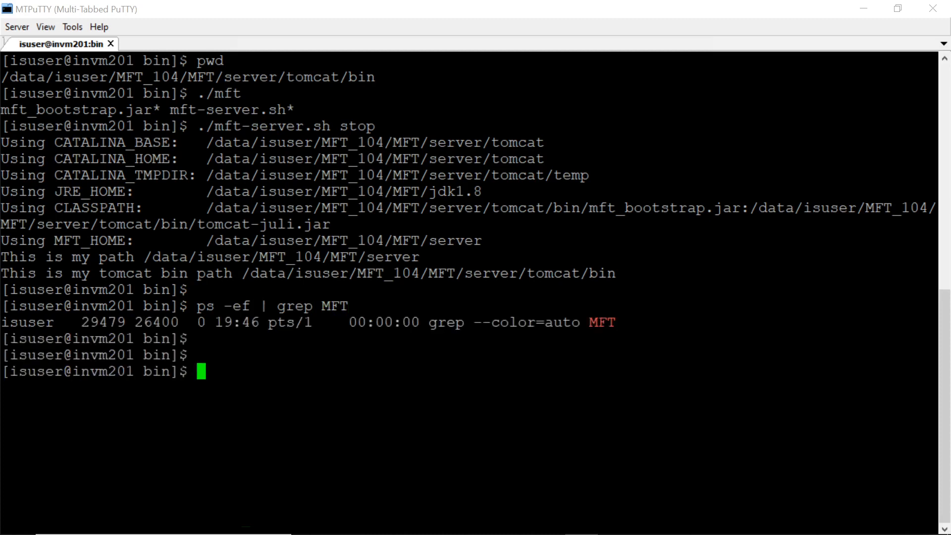
pyautogui.write('./mft-server.sh stop')
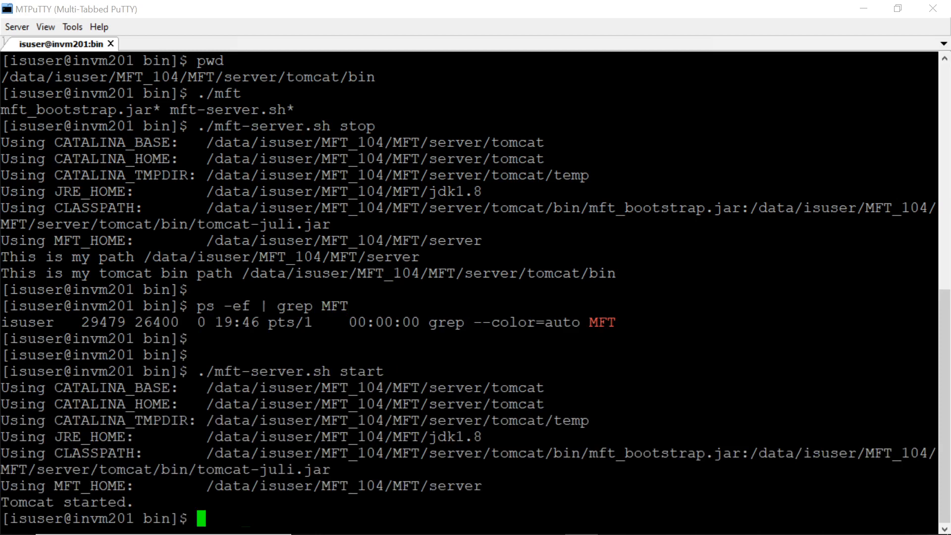
pyautogui.write('clear')
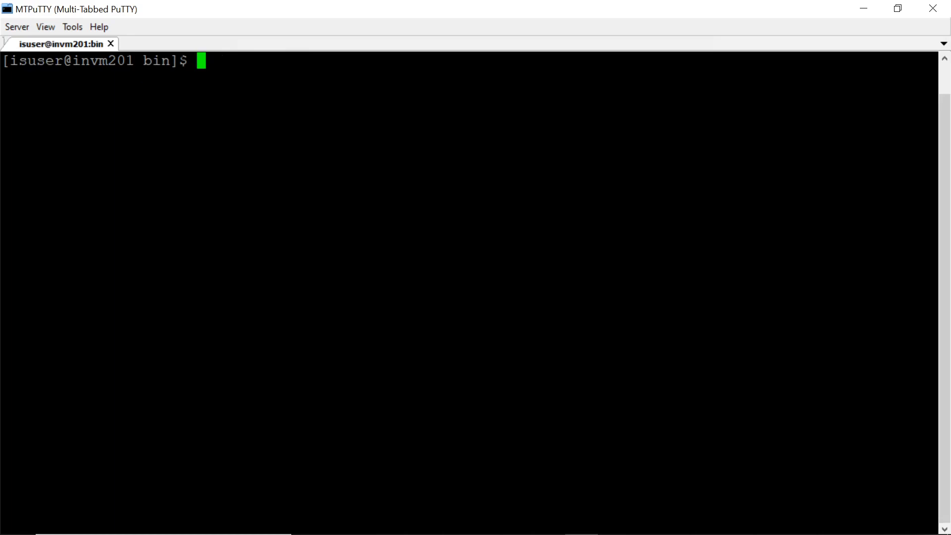
# Step: Change to /data/isuser/MFT_104/MFT/server/userdata/logs/ and list the informaticamft.log files
pyautogui.write('pwd')
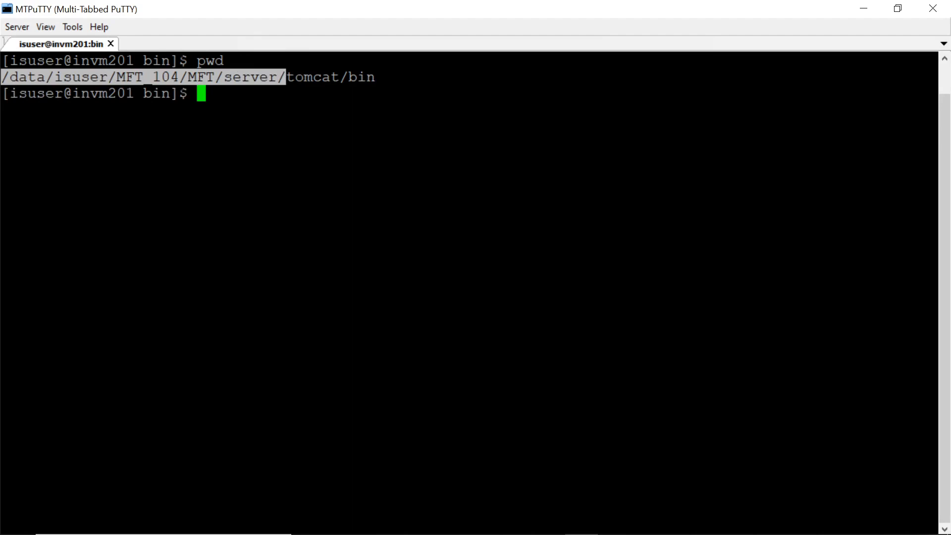
pyautogui.write('cd')
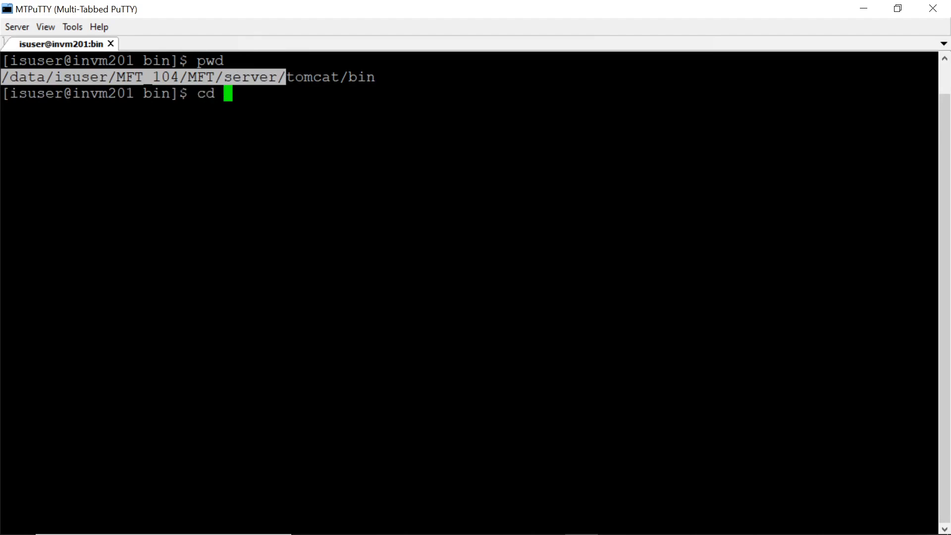
pyautogui.write('/data/isuser/MFT_104/MFT/server/')
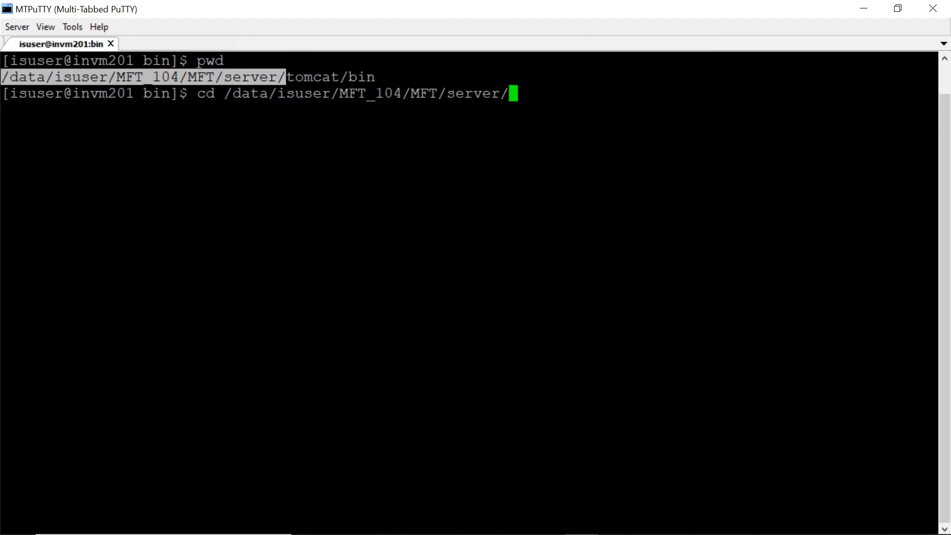
pyautogui.write('userdata/')
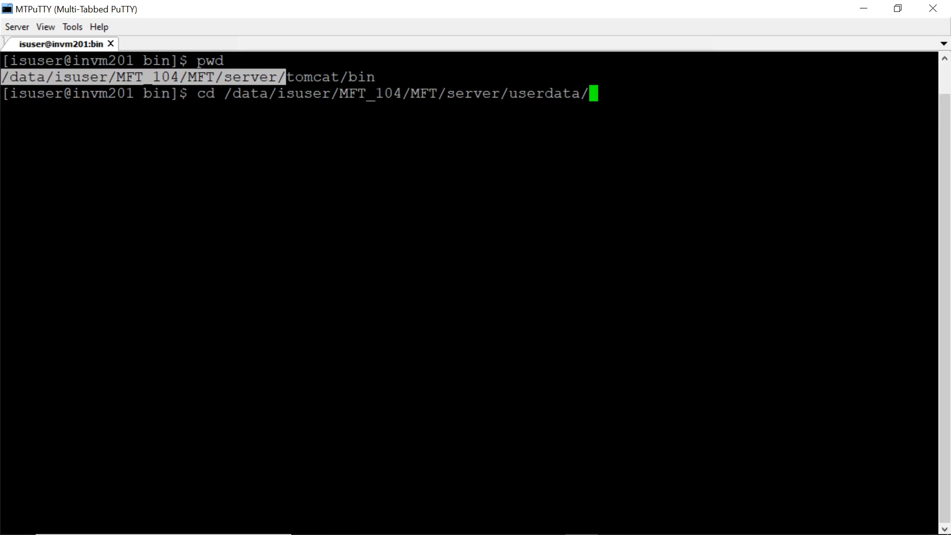
pyautogui.write('logs/')
pyautogui.write('ls')
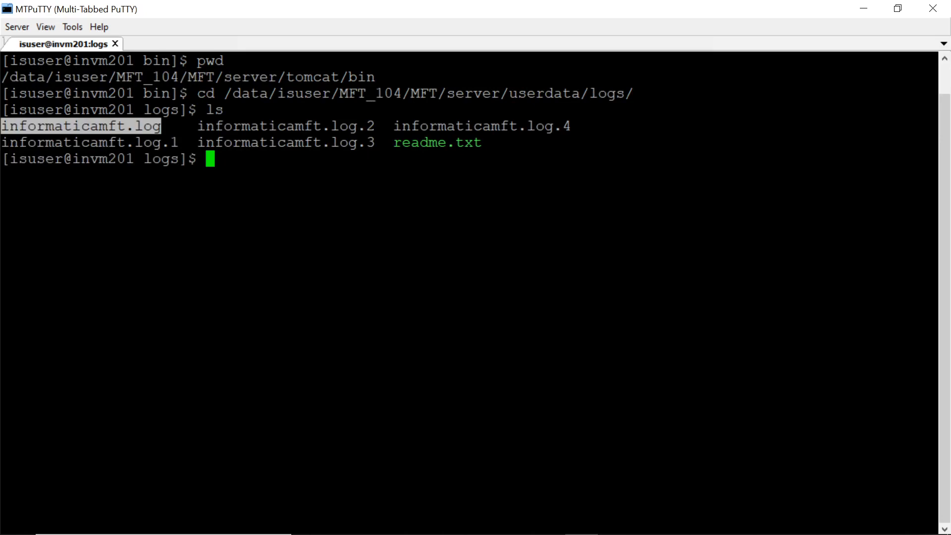
pyautogui.write('tail -50')
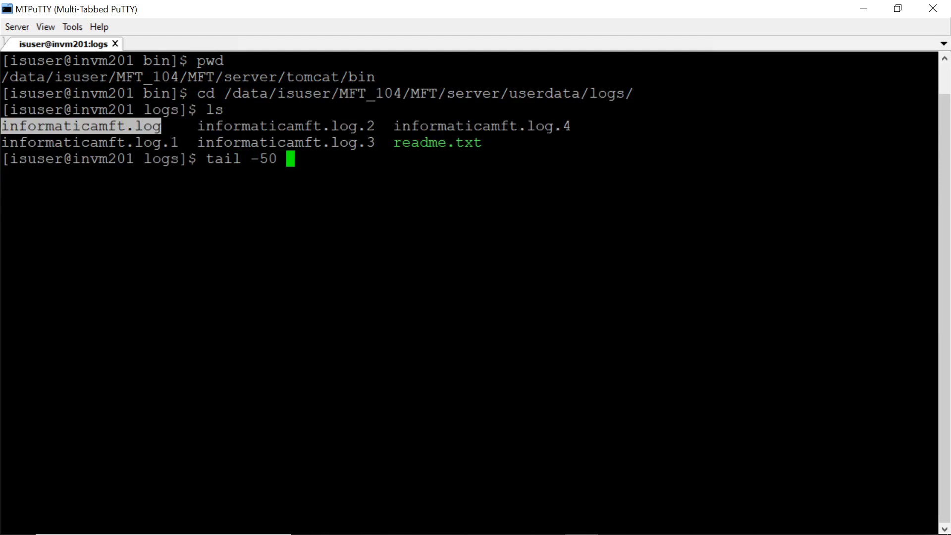
# Step: Run tail -50 on informaticamft.log and highlight a DEBUG entry
pyautogui.press('Return')
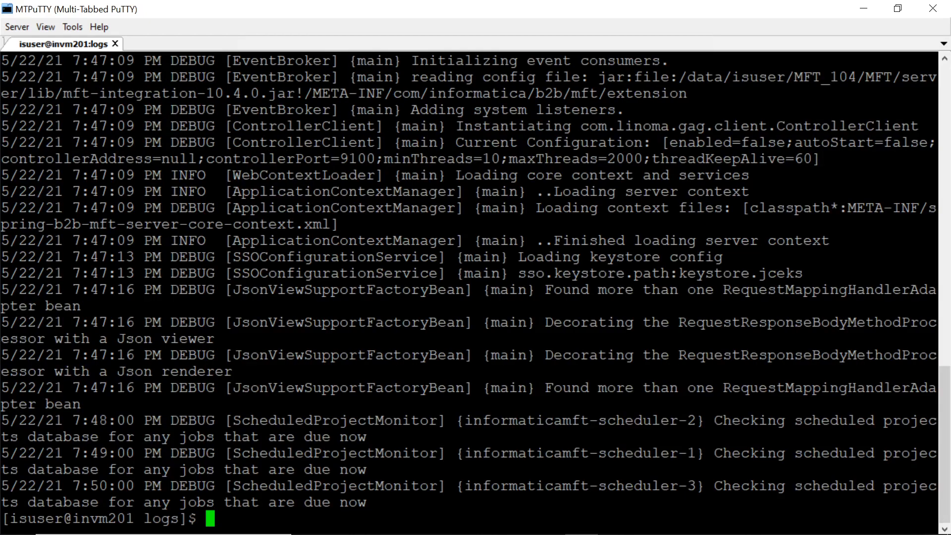
pyautogui.doubleClick(192, 125)
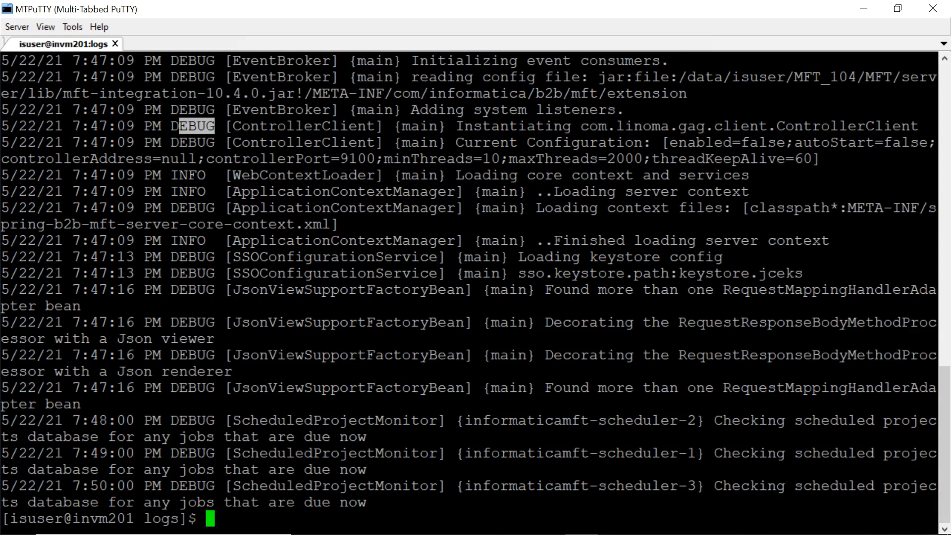